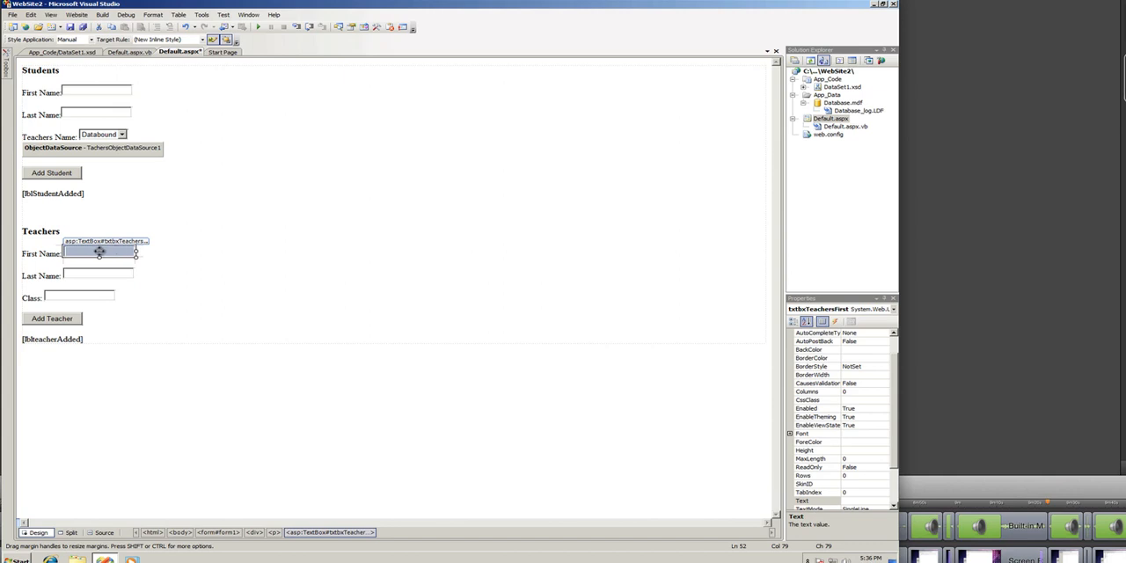
- Check the IDs of the teacher first-name, last-name and class boxes and the Add Teacher button
{"action": "left_click", "coordinate": [97, 275]}
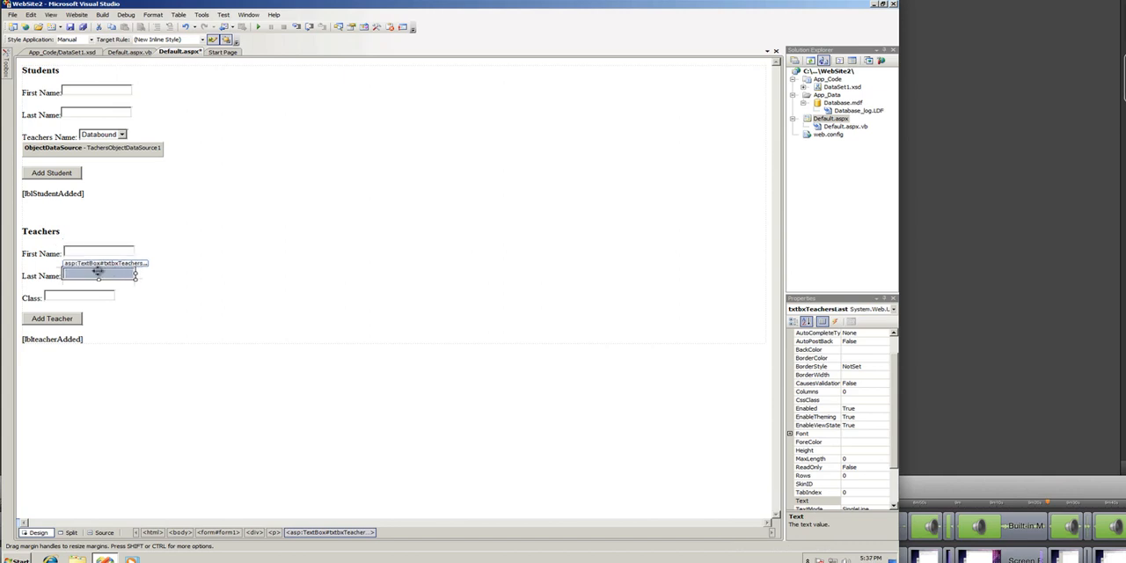
{"action": "mouse_move", "coordinate": [83, 293]}
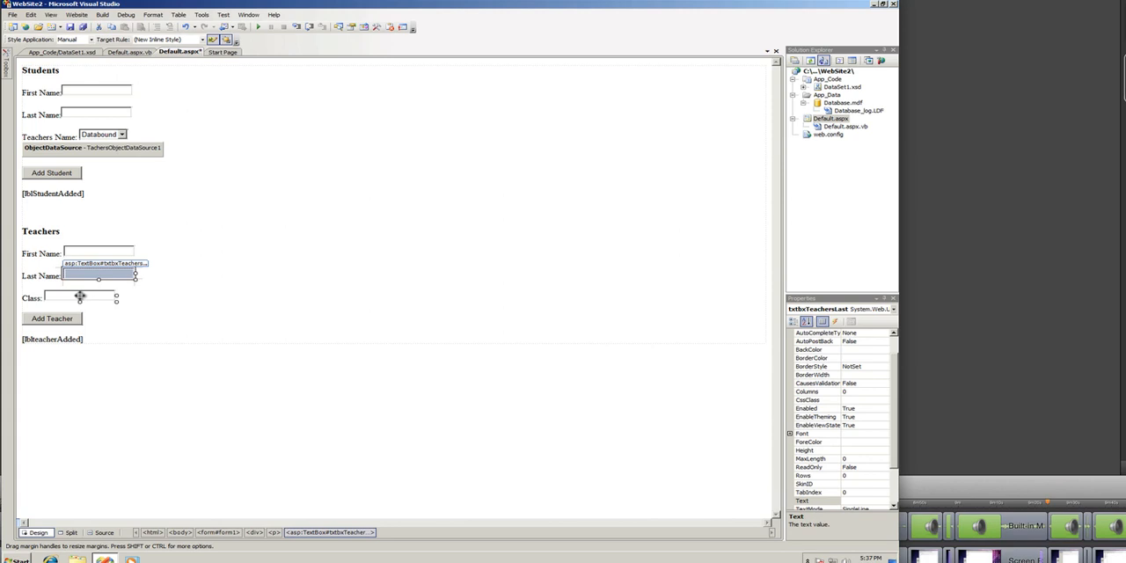
{"action": "left_click", "coordinate": [79, 297]}
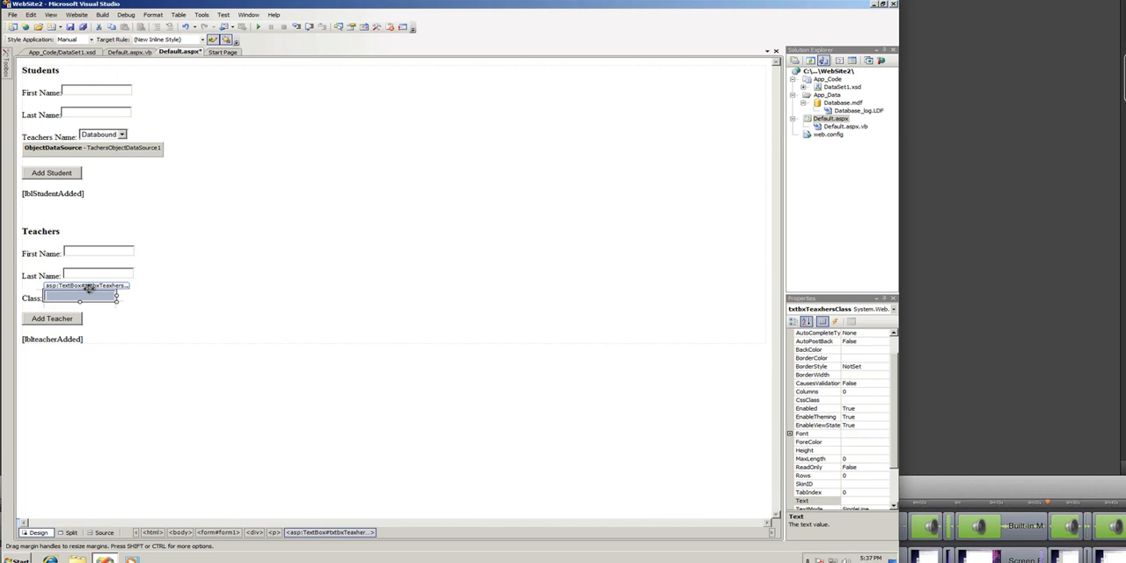
{"action": "mouse_move", "coordinate": [74, 313]}
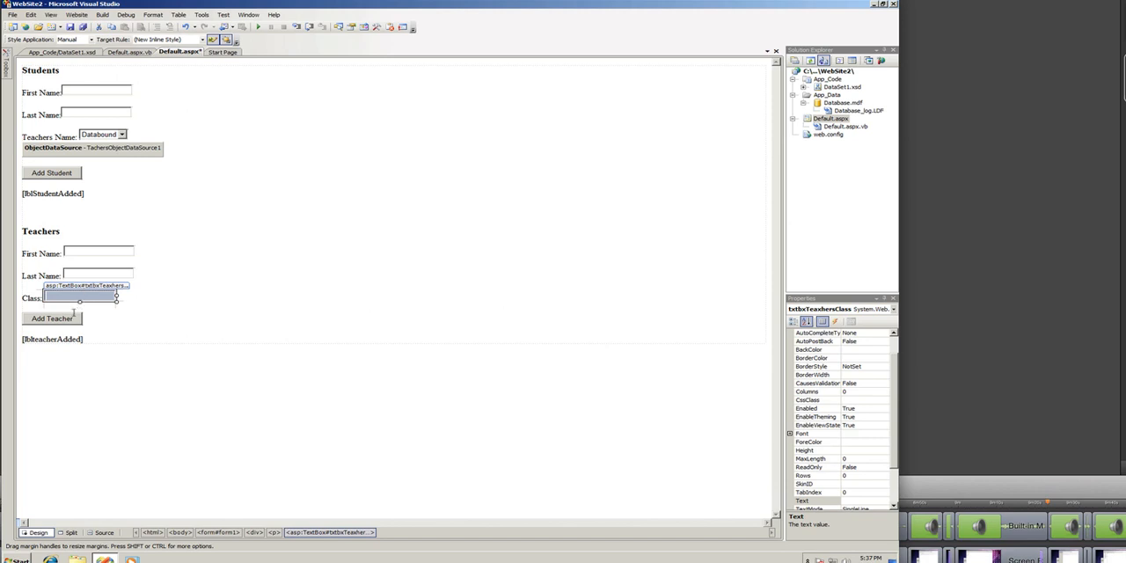
{"action": "left_click", "coordinate": [51, 320]}
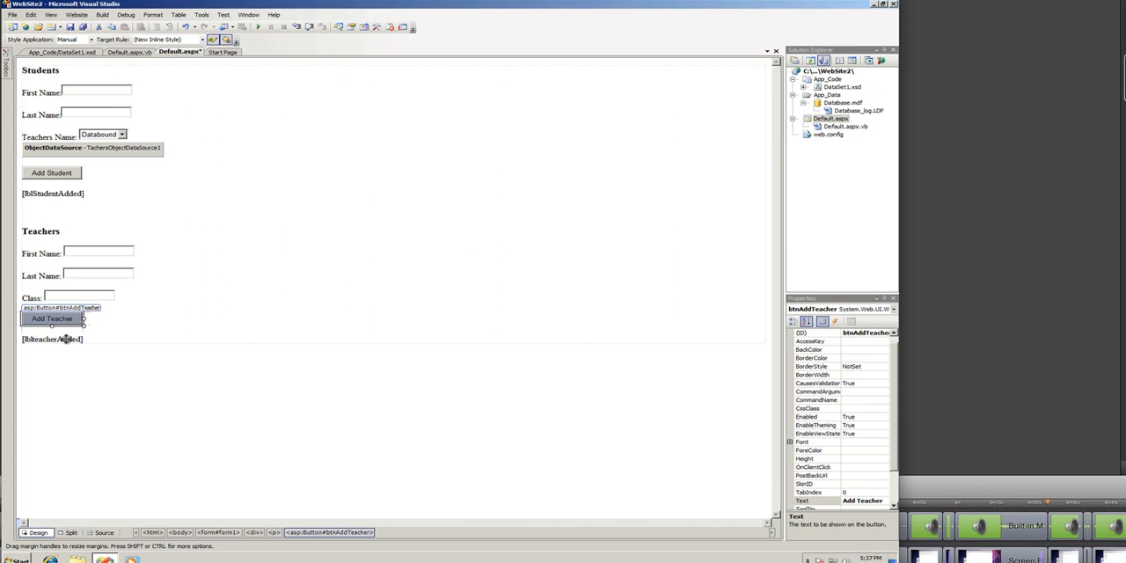
{"action": "left_click", "coordinate": [51, 338]}
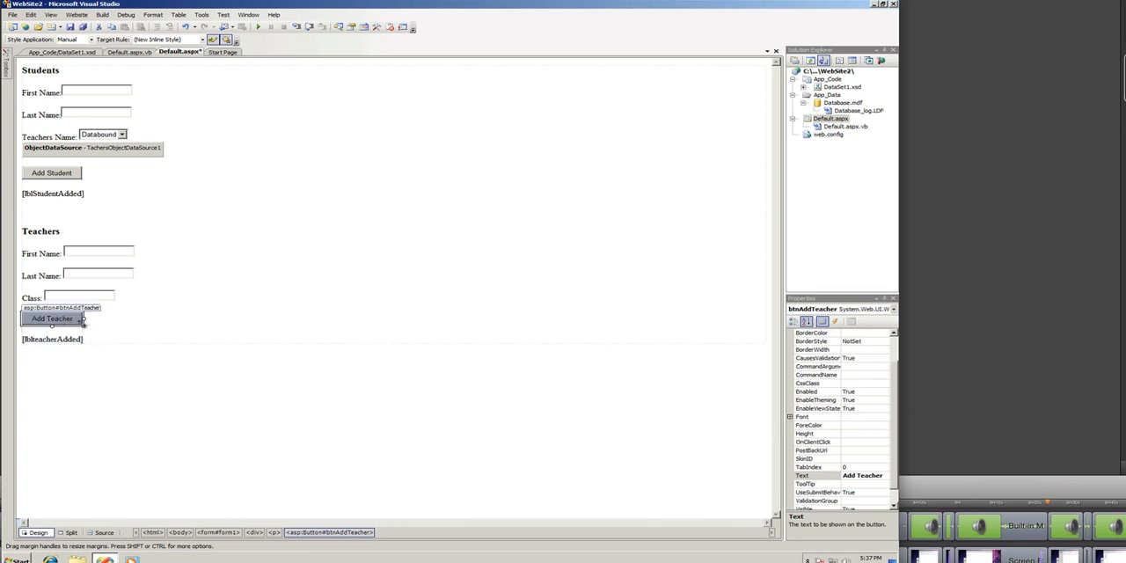
- Generate the Add Teacher button's Click handler in the code-behind
{"action": "double_click", "coordinate": [52, 317]}
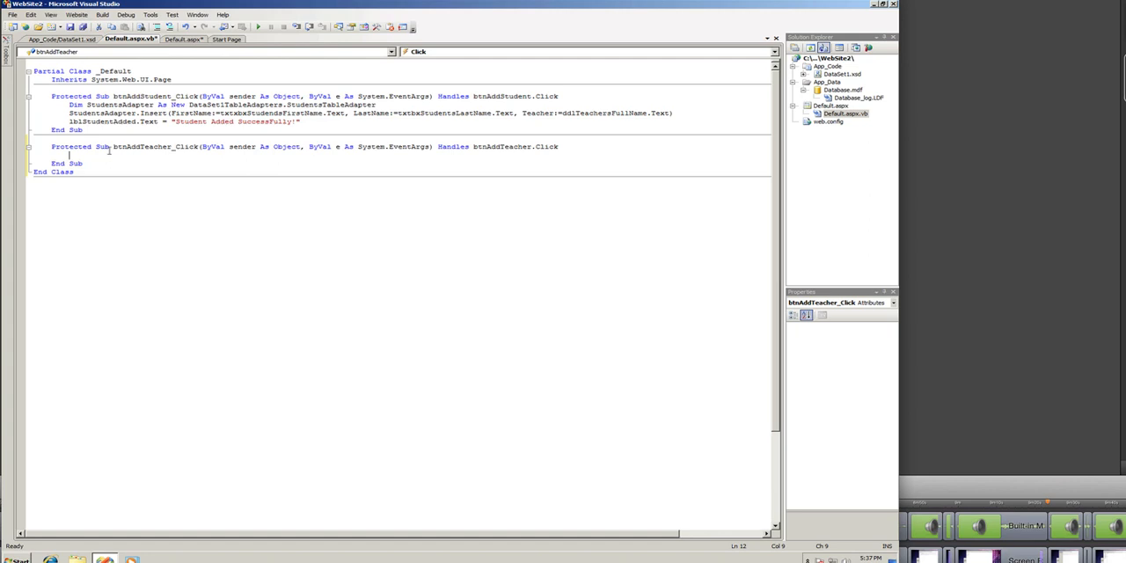
- Declare a TeachersTableAdapter and begin its Insert call in btnAddTeacher_Click
{"action": "type", "text": "Dim TeachersAdapter As New DataSet1TableAdapters.TeachersTableAdapter"}
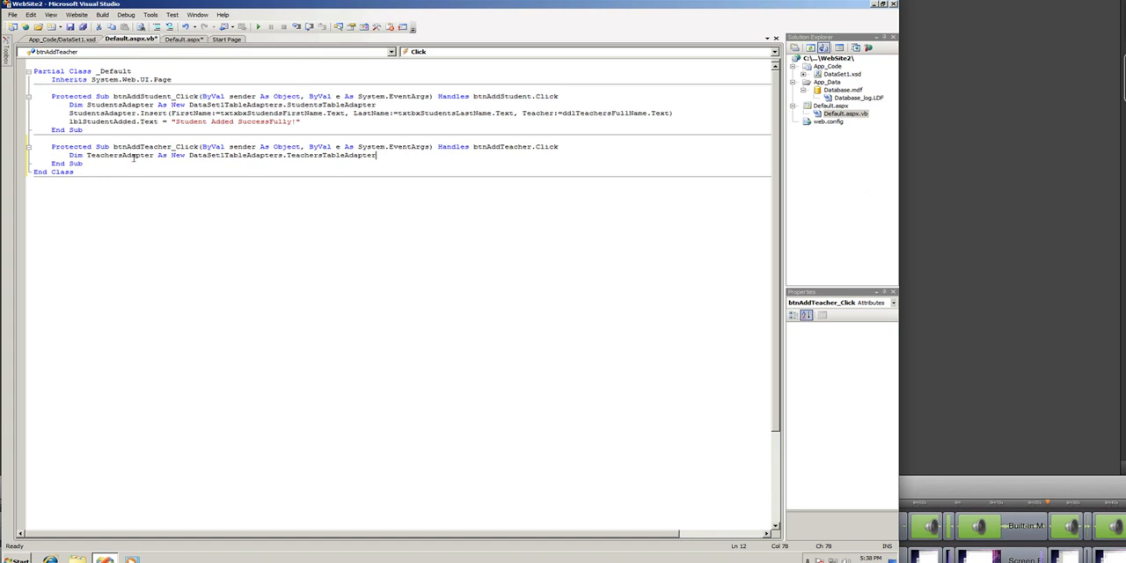
{"action": "mouse_move", "coordinate": [218, 161]}
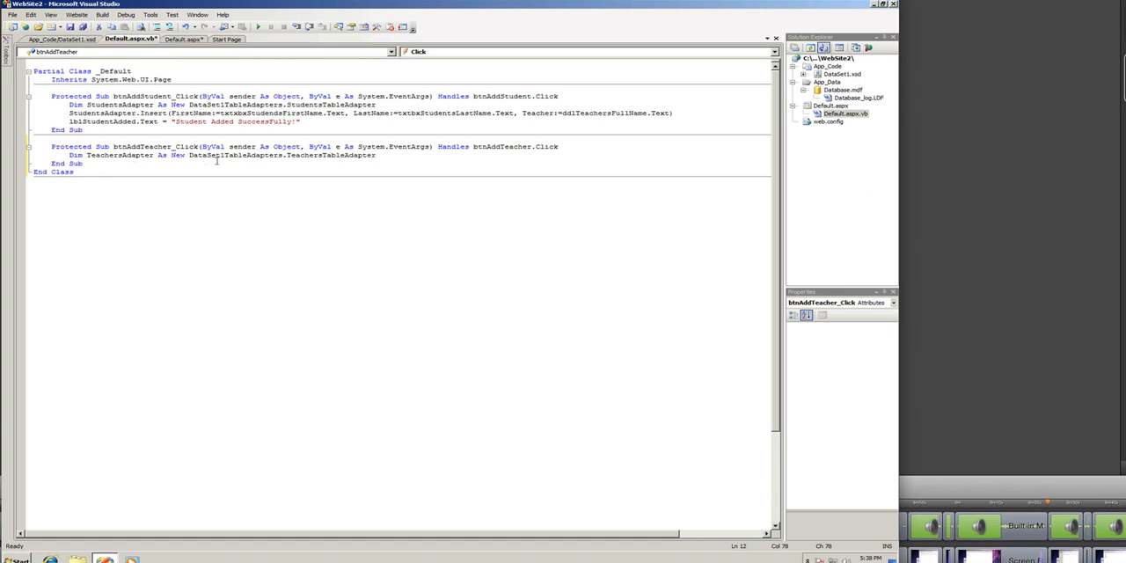
{"action": "mouse_move", "coordinate": [292, 158]}
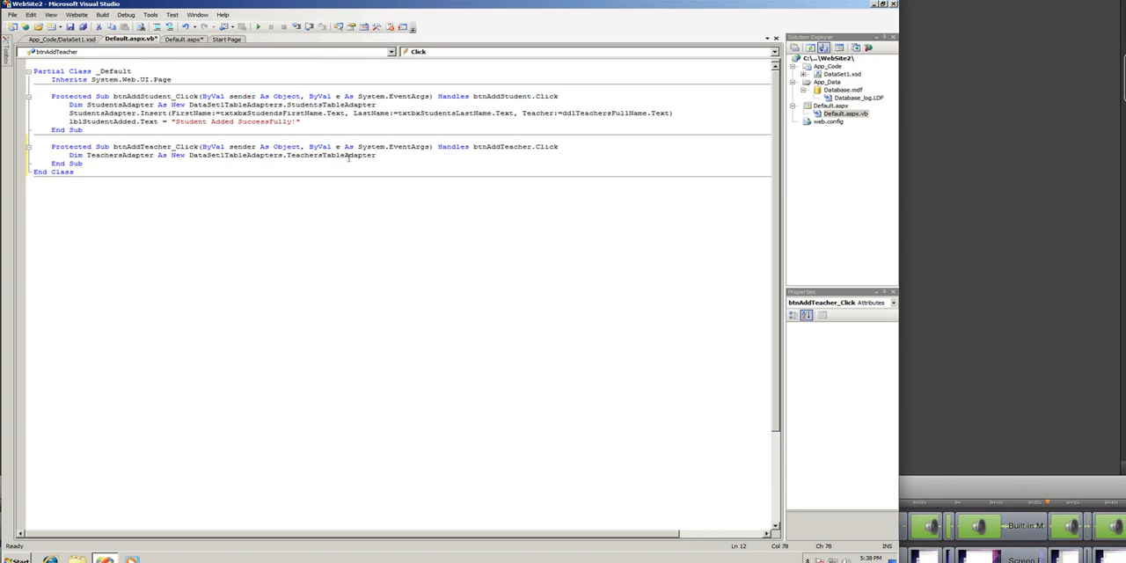
{"action": "left_click", "coordinate": [387, 154]}
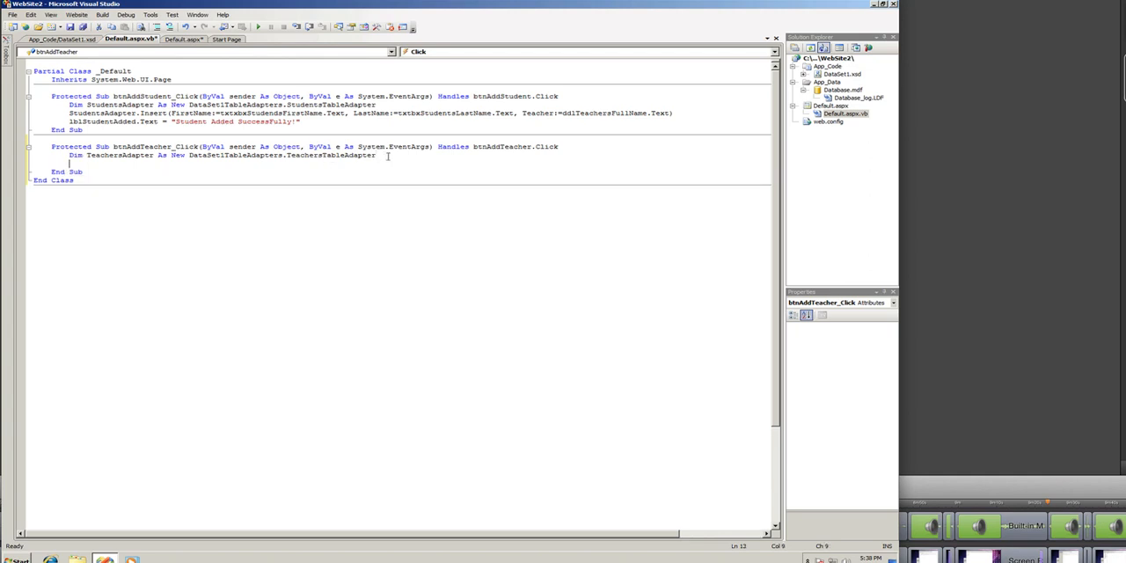
{"action": "type", "text": "TeachersAdapter"}
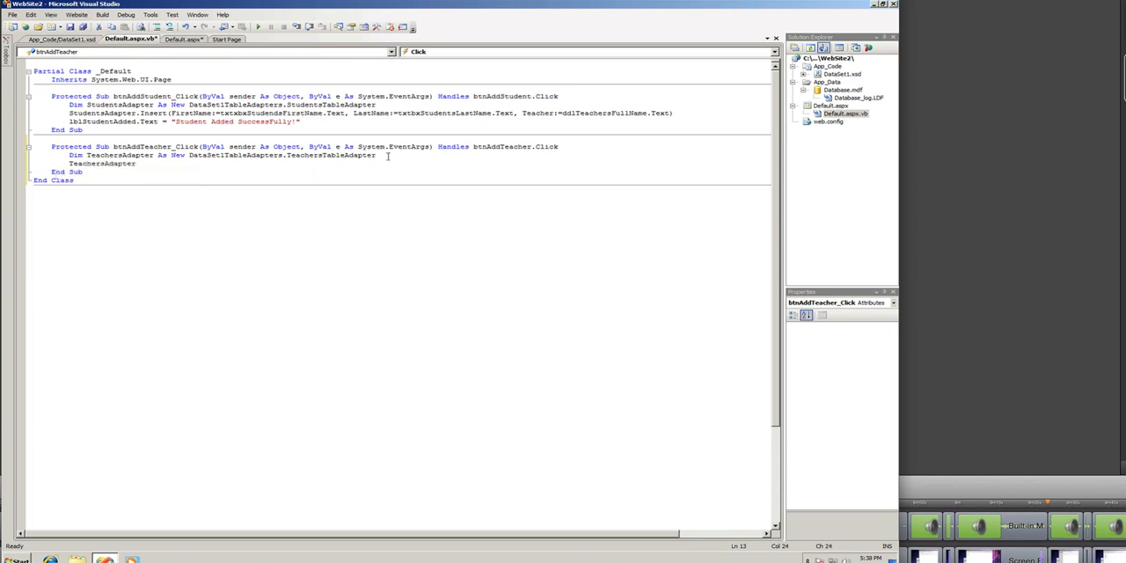
{"action": "type", "text": ".Insert"}
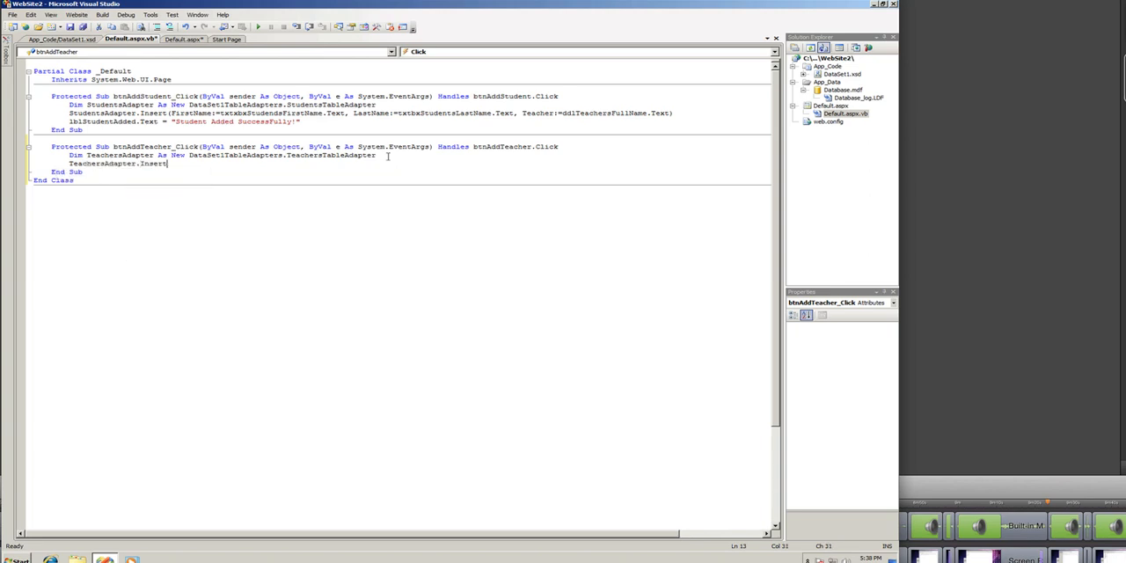
{"action": "type", "text": "("}
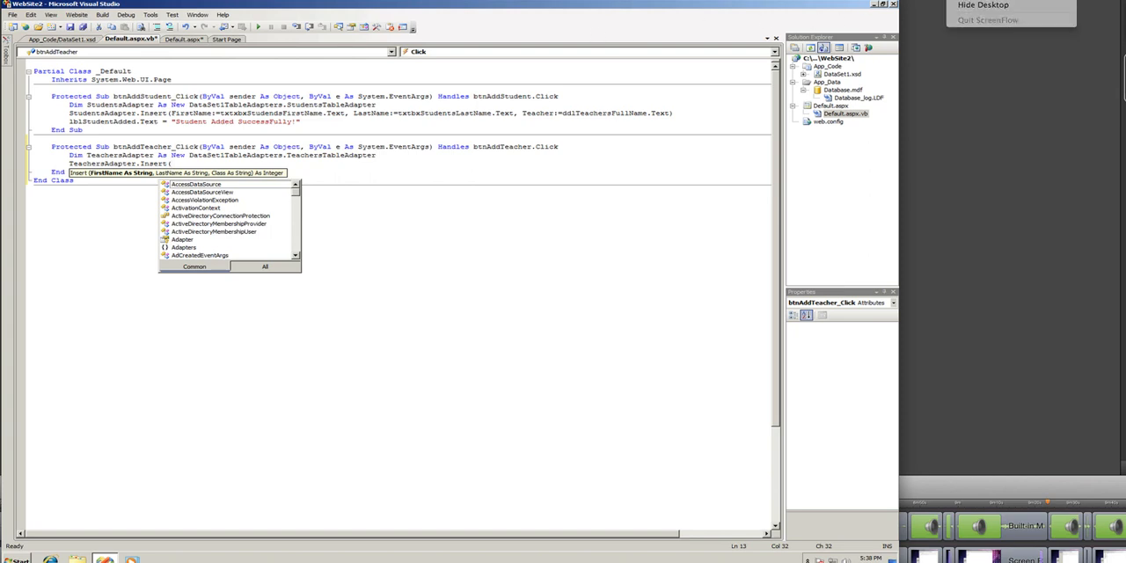
- Pass FirstName, LastName and class from the txtbxTeachers text boxes to Insert
{"action": "type", "text": "FirstName:= txtbxTeachersFirst.Text"}
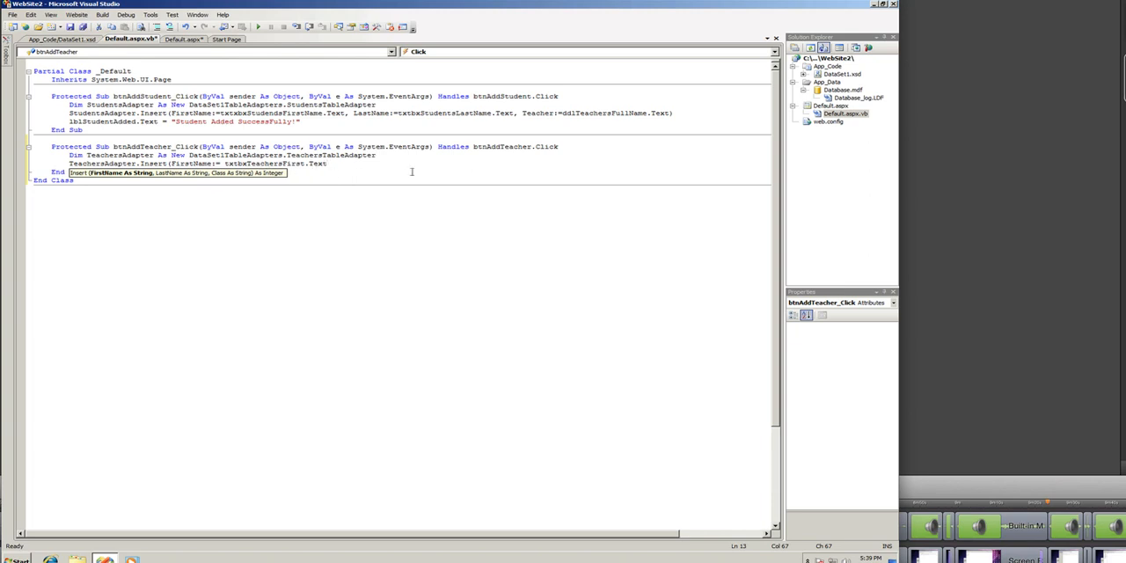
{"action": "type", "text": ",LastName:= txtbxTeachersLast.Text"}
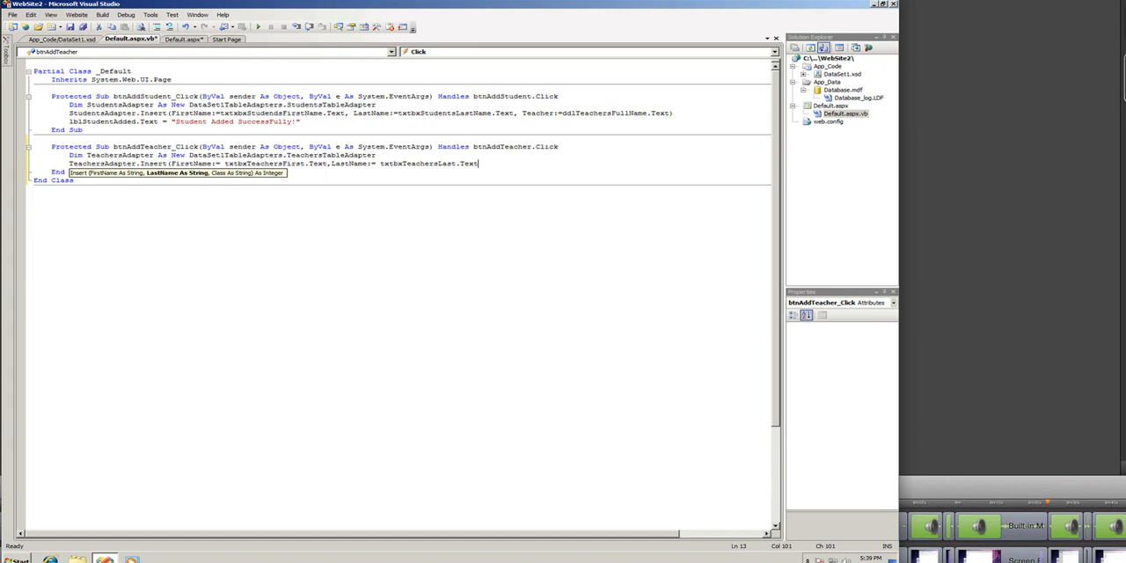
{"action": "mouse_move", "coordinate": [362, 169]}
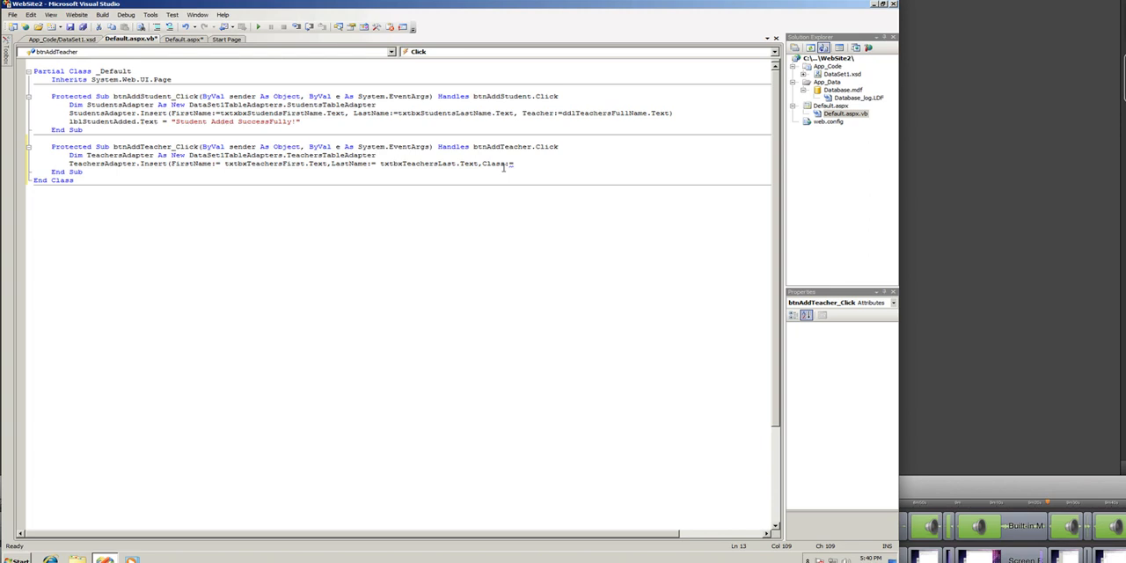
{"action": "type", "text": "="}
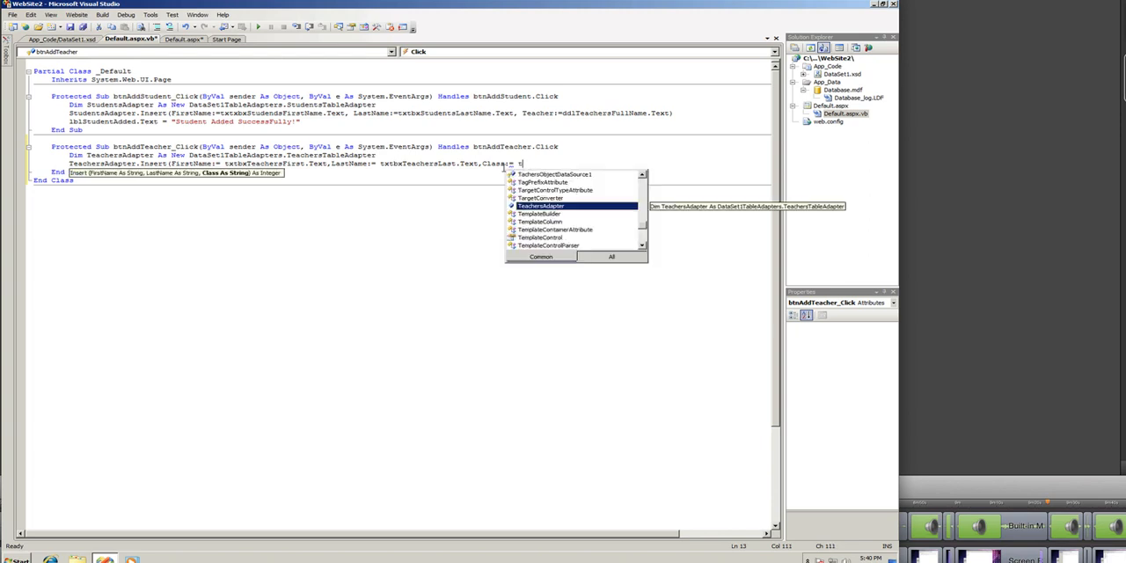
{"action": "type", "text": "txtbxTeaxhersClass.Text)"}
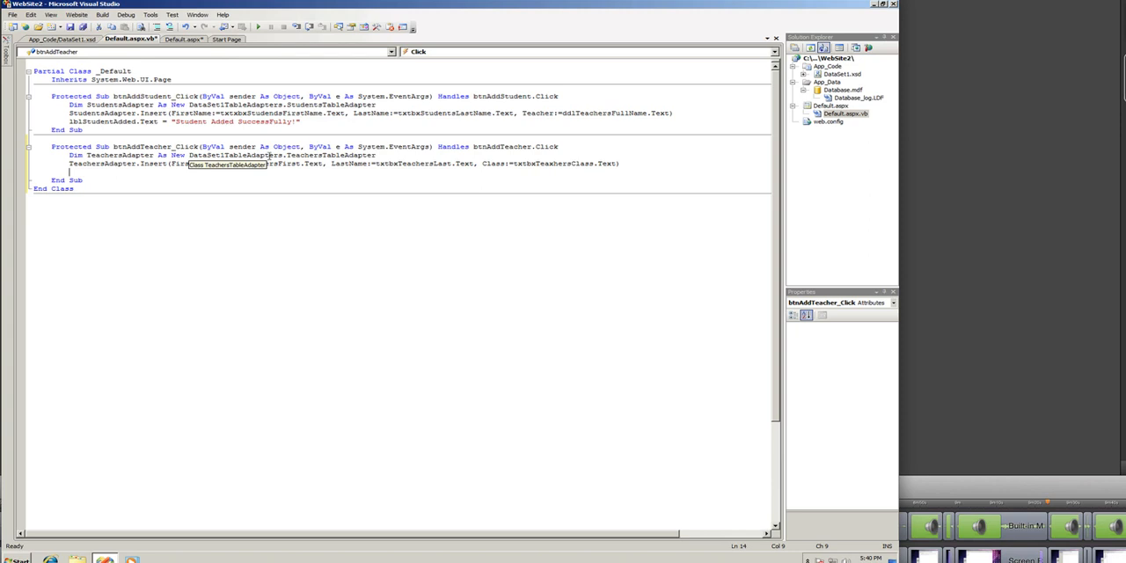
- Set lblteacherAdded.Text to a success message
{"action": "type", "text": "lbl"}
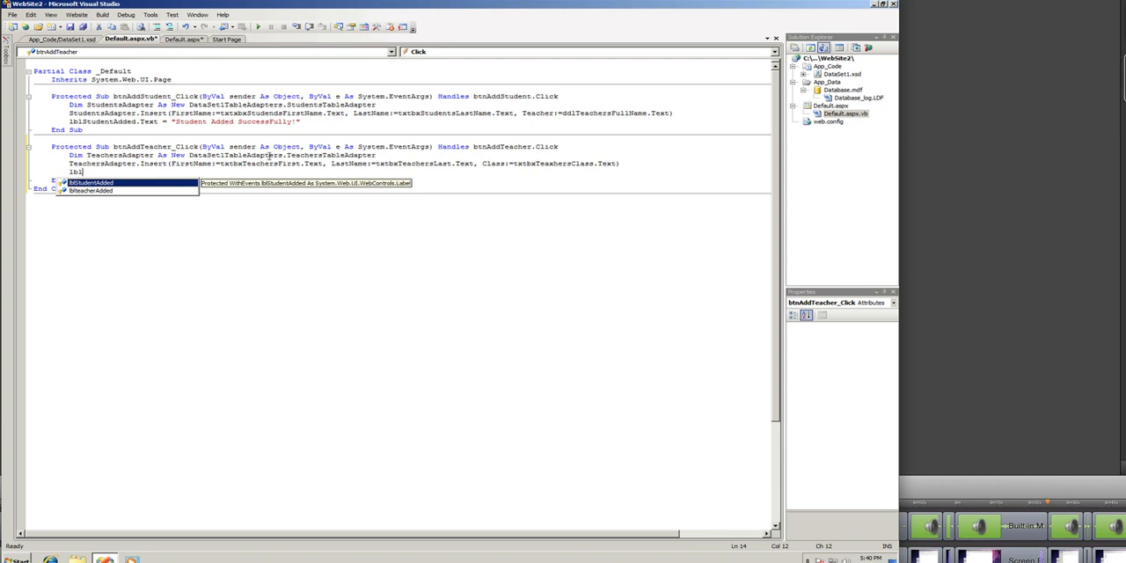
{"action": "type", "text": "lblteacherAdded."}
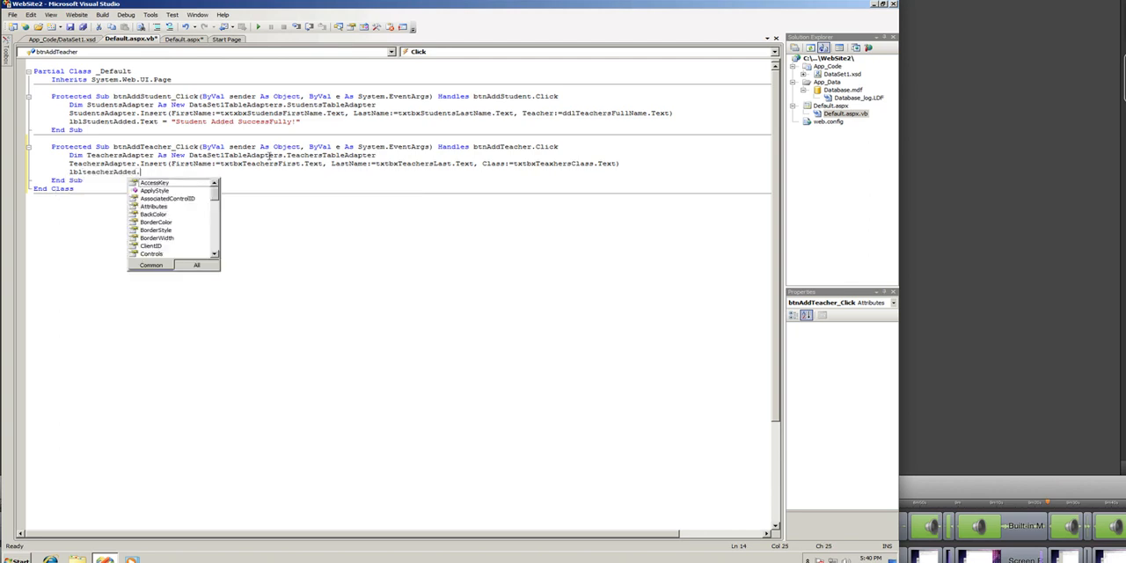
{"action": "type", "text": "t"}
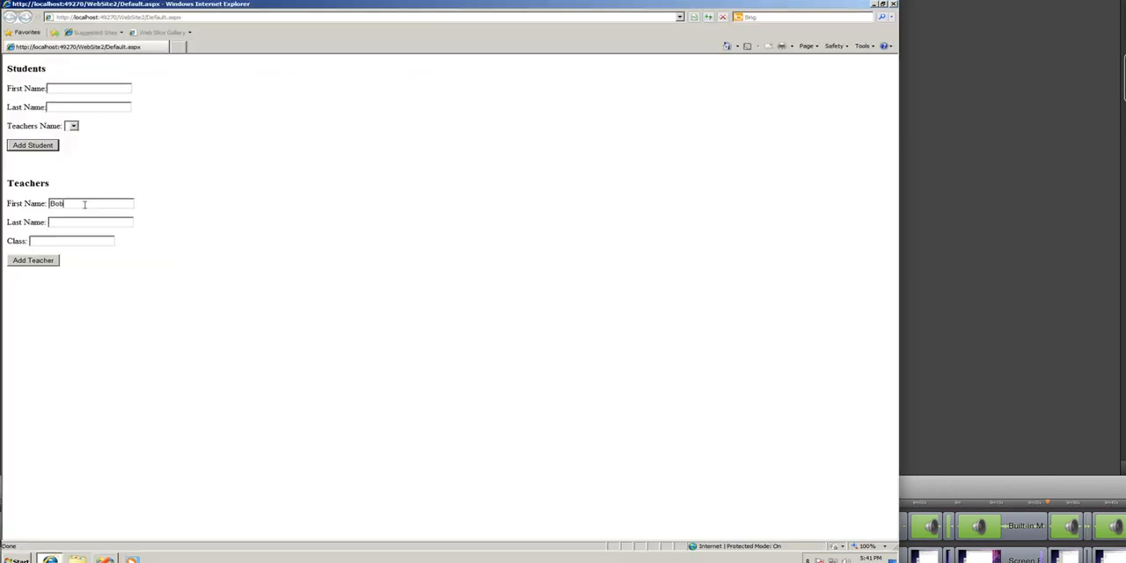
{"action": "type", "text": "Gates"}
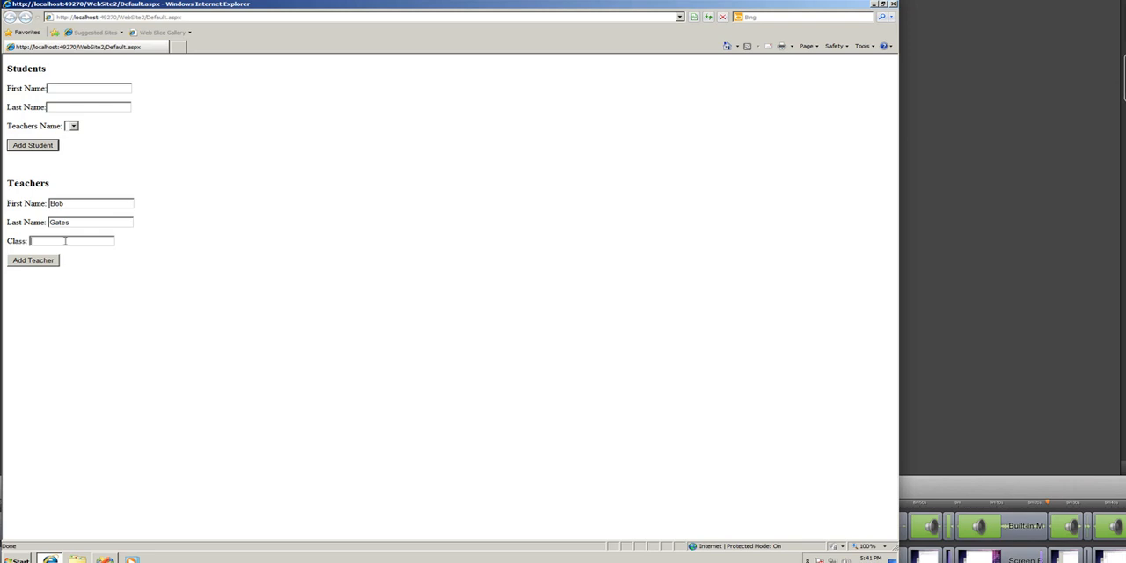
{"action": "type", "text": "Math"}
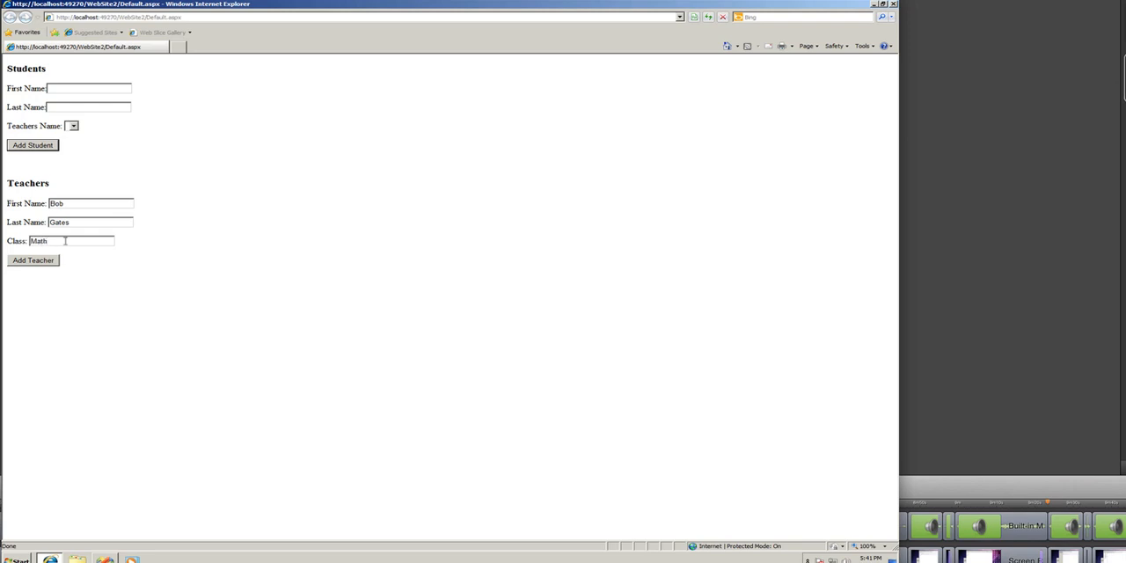
{"action": "left_click", "coordinate": [34, 269]}
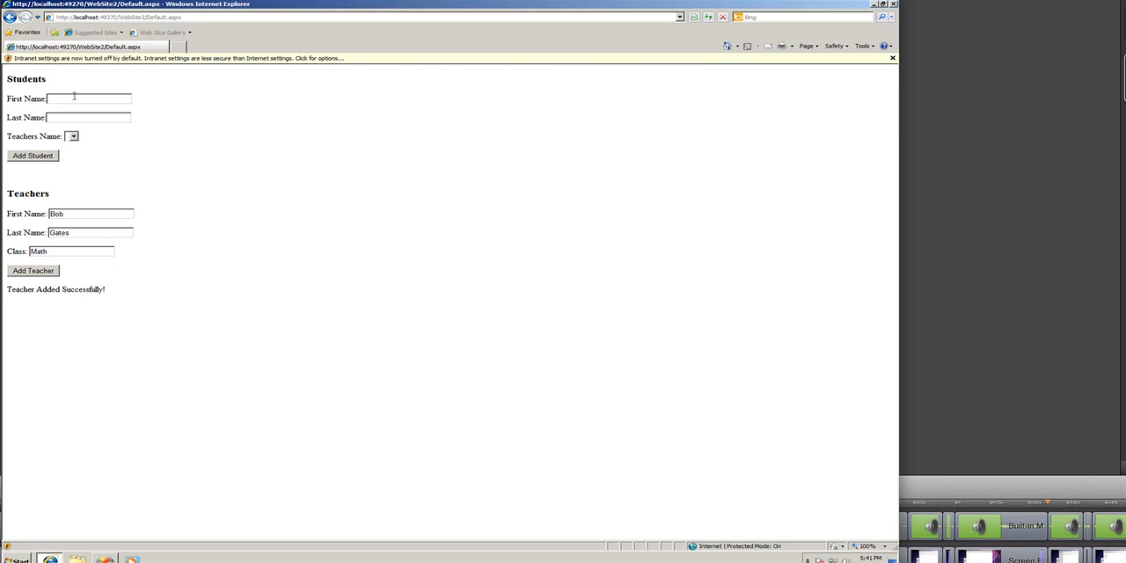
- Check the student form's Teachers Name dropdown for the new teacher
{"action": "left_click", "coordinate": [77, 134]}
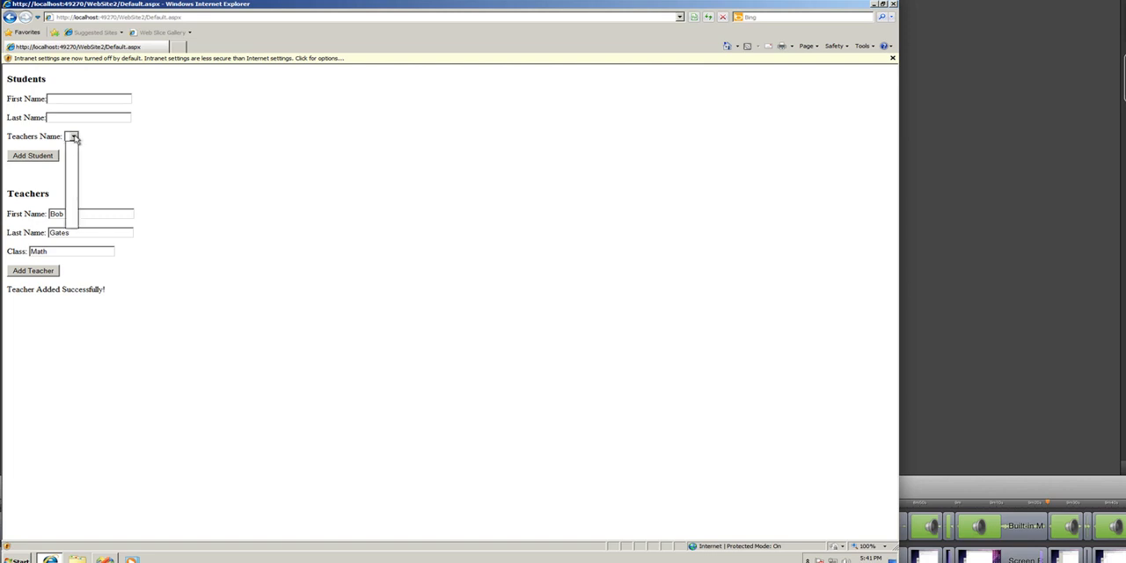
{"action": "left_click", "coordinate": [78, 137]}
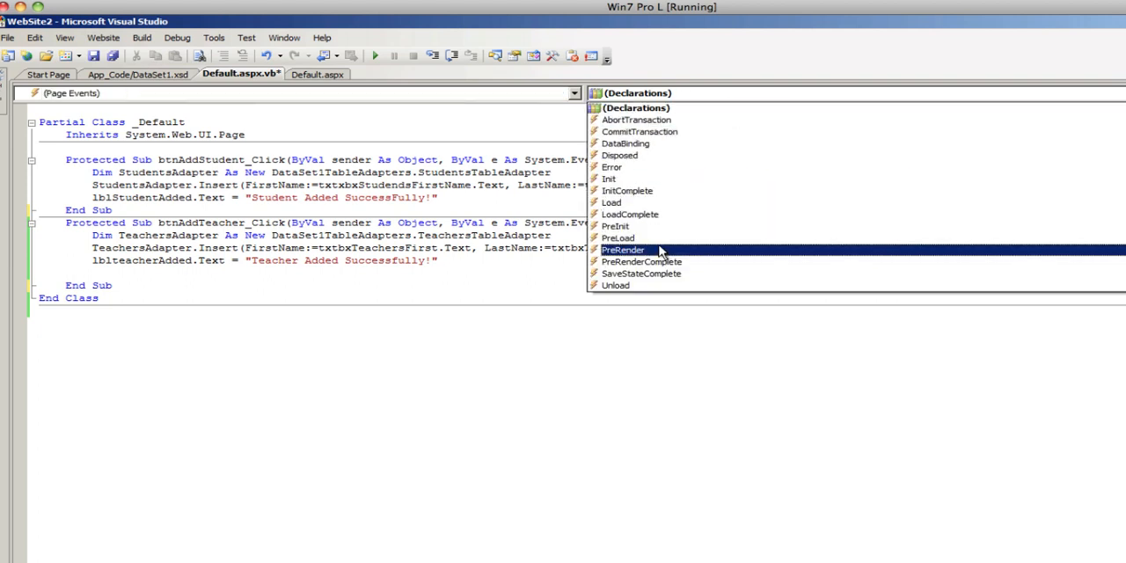
- Create Page_PreRender with 'If IsPostBack Then ddl…' to start refreshing the teachers dropdown
{"action": "left_click", "coordinate": [623, 250]}
{"action": "type", "text": "If IsPostBack"}
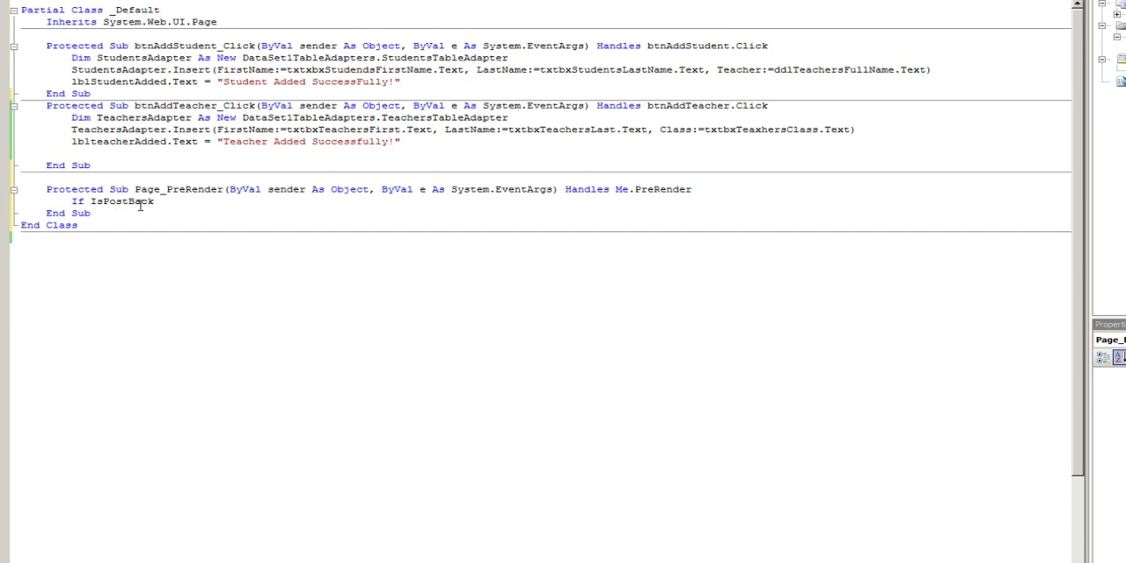
{"action": "type", "text": "then ddl"}
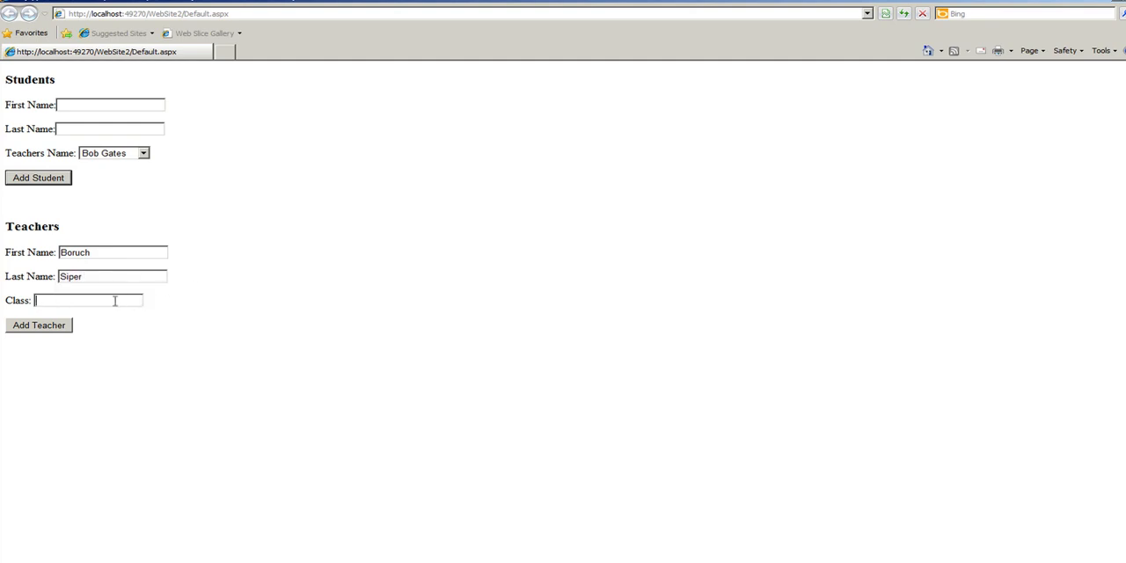
{"action": "type", "text": "asp.net"}
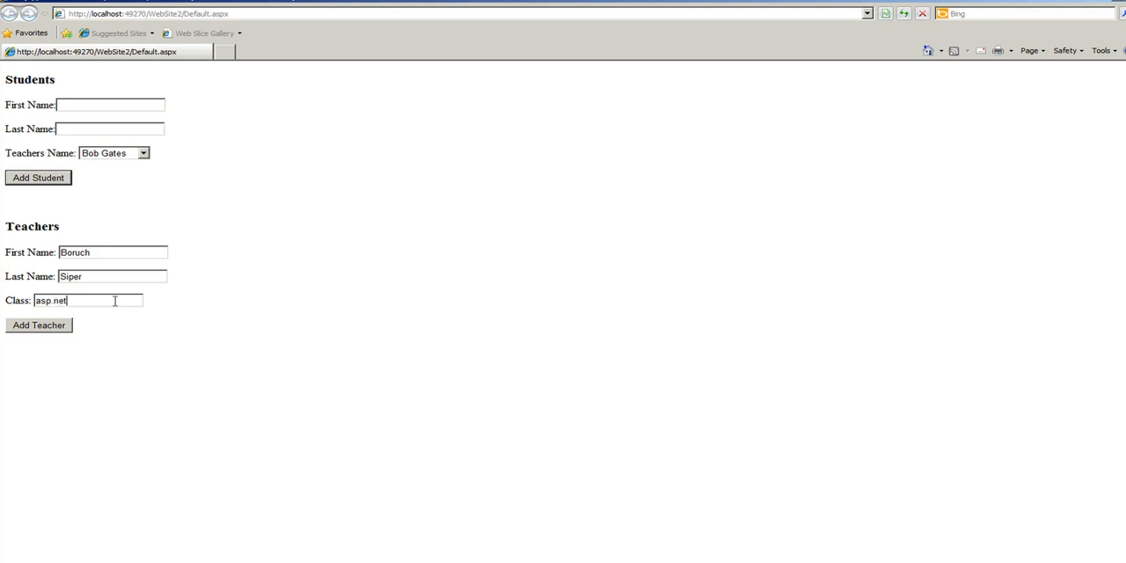
{"action": "left_click", "coordinate": [141, 151]}
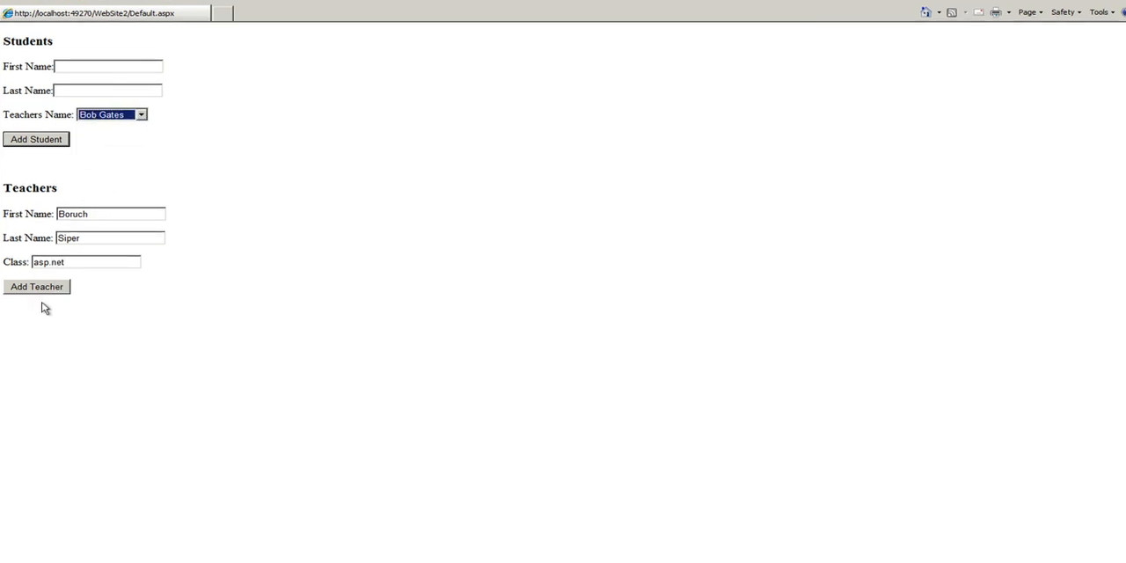
{"action": "left_click", "coordinate": [35, 285]}
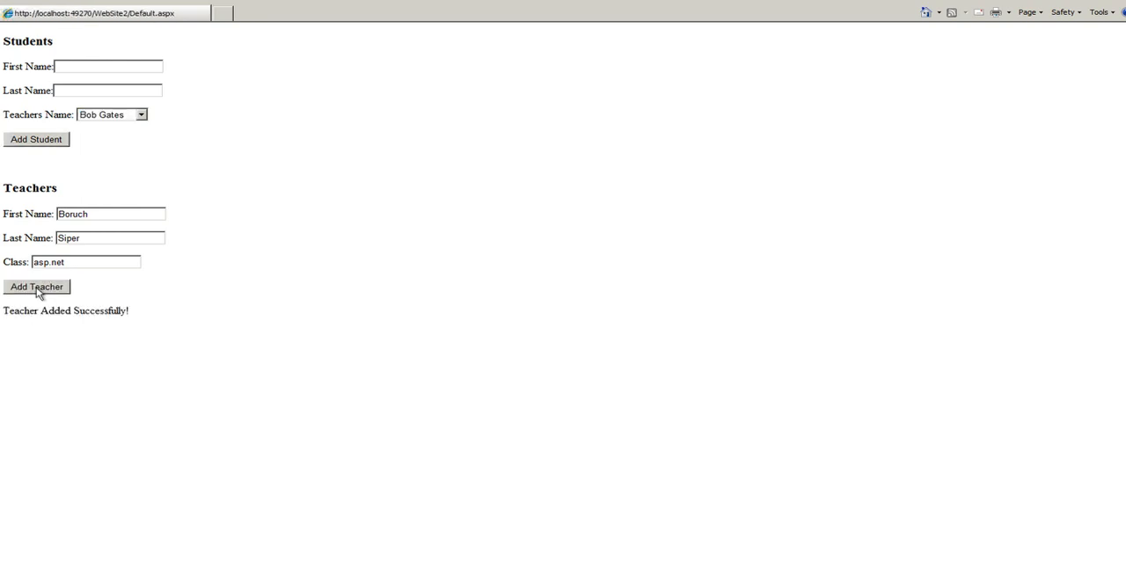
{"action": "mouse_move", "coordinate": [146, 117]}
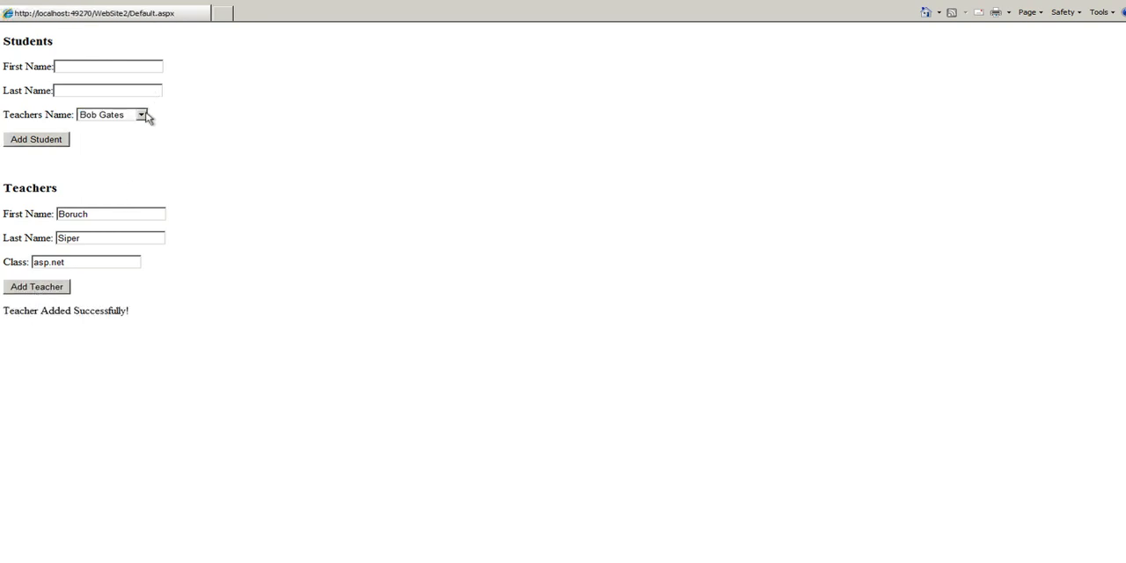
{"action": "left_click", "coordinate": [145, 115]}
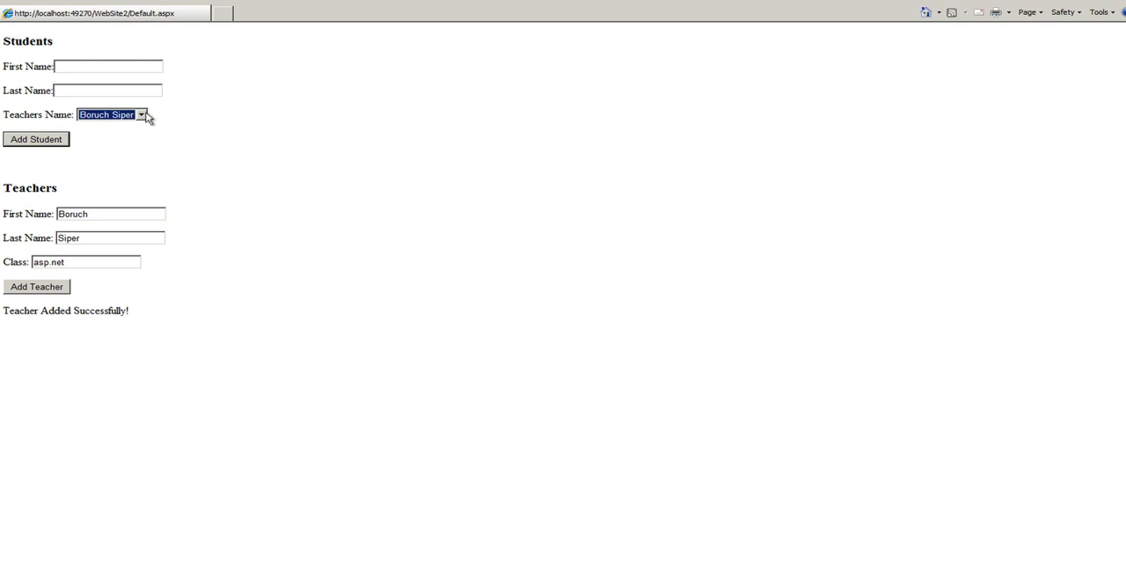